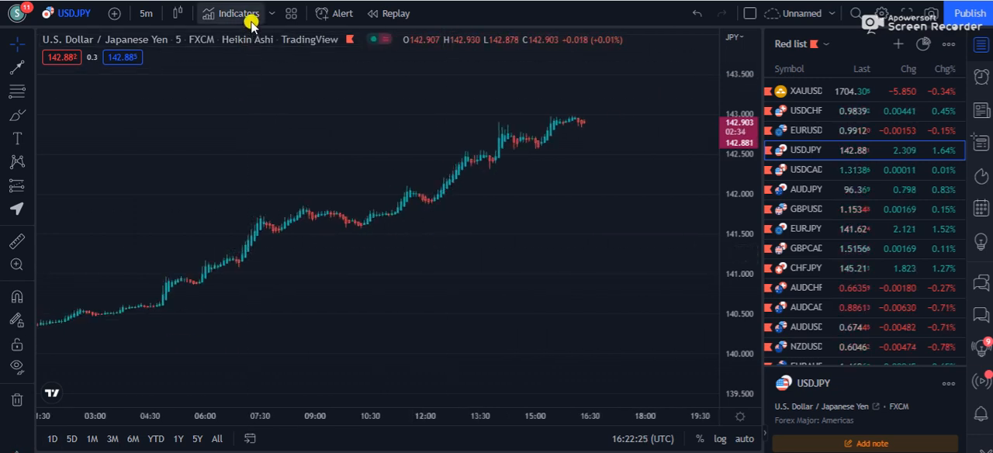
pyautogui.moveTo(253, 17)
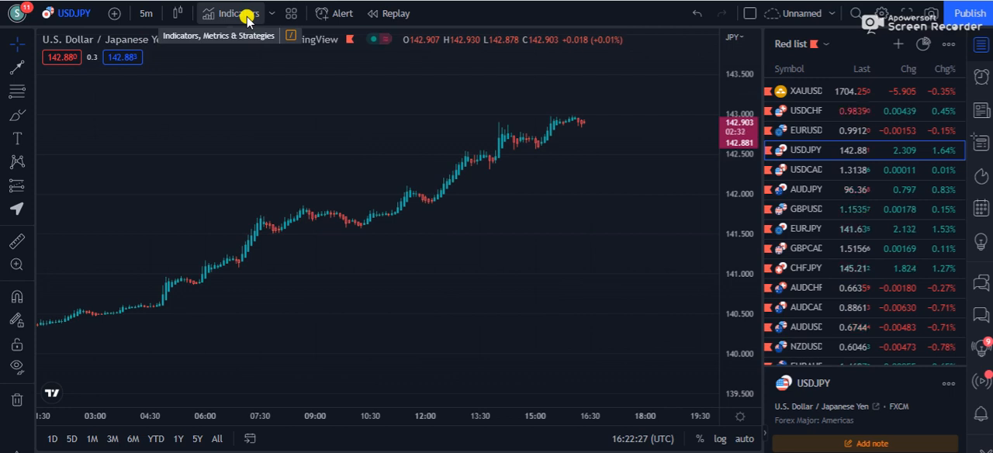
# Open the Indicators, Metrics & Strategies list over the USDJPY 5-minute chart.
pyautogui.click(233, 13)
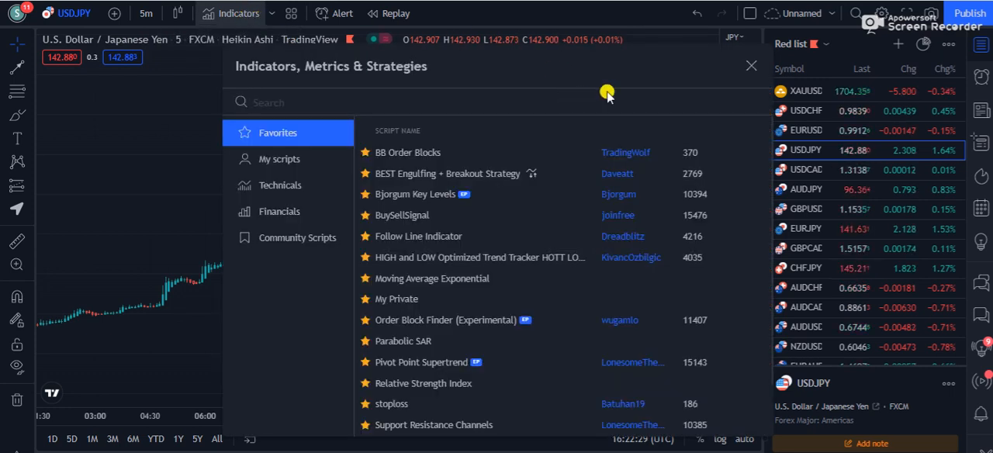
pyautogui.moveTo(371, 341)
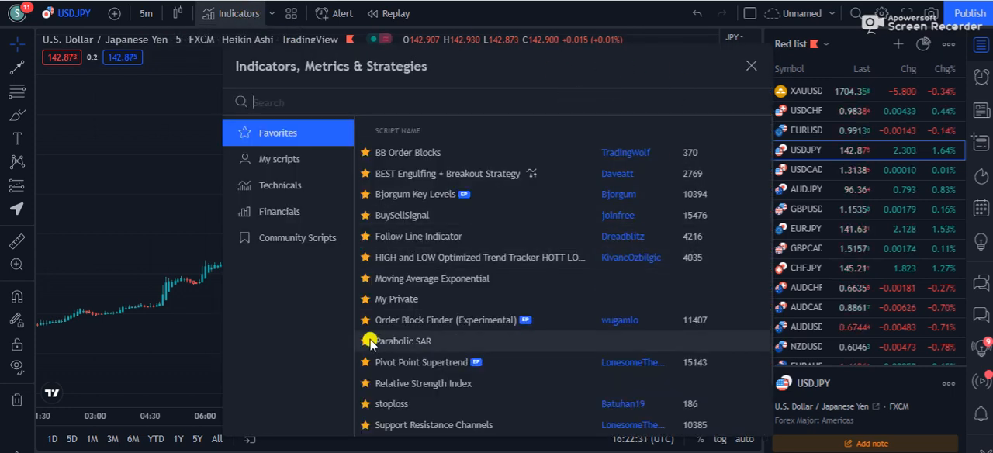
pyautogui.moveTo(419, 341)
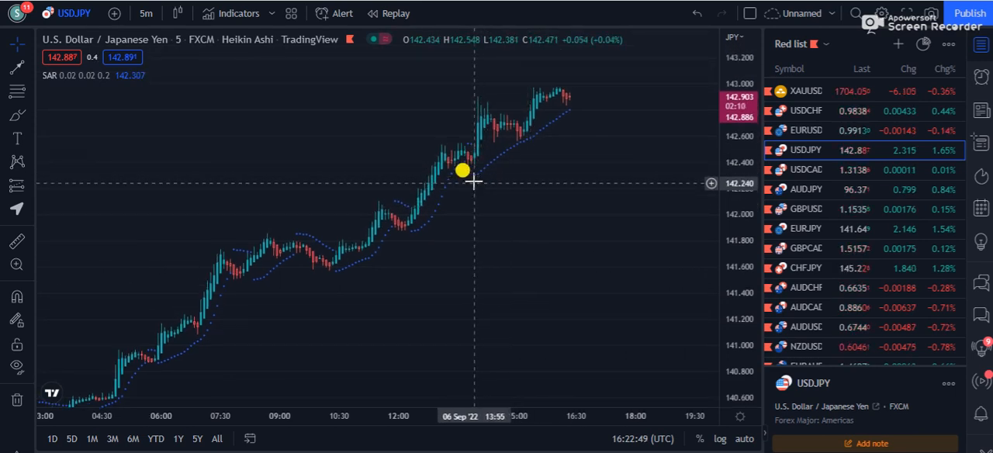
pyautogui.moveTo(517, 178)
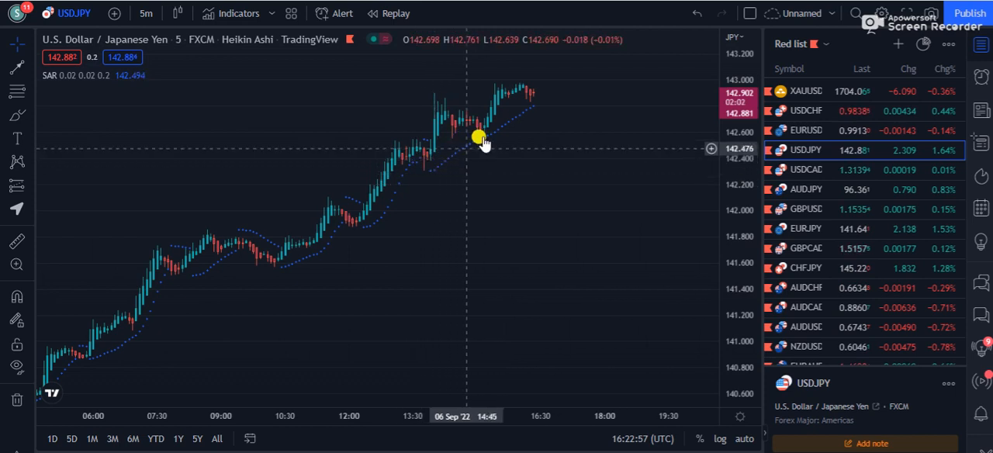
pyautogui.moveTo(562, 153)
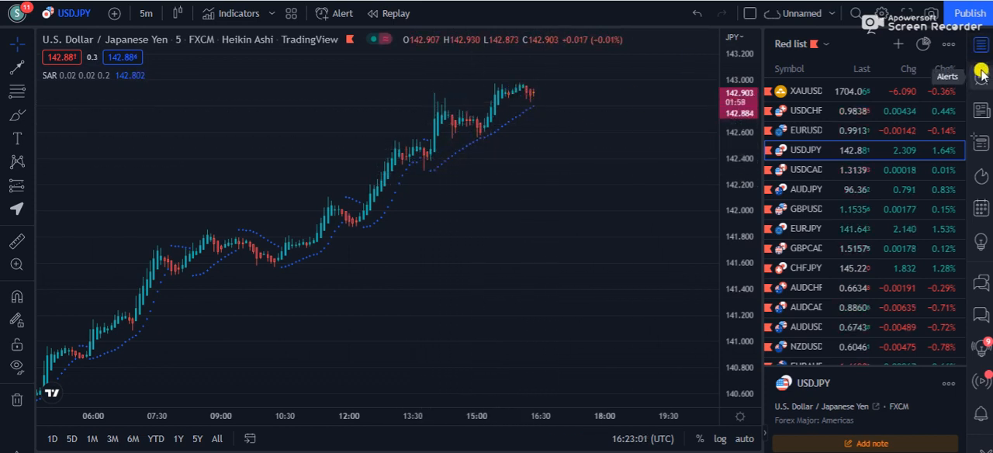
# Show the Alerts panel in the right sidebar, with no alerts yet.
pyautogui.click(981, 74)
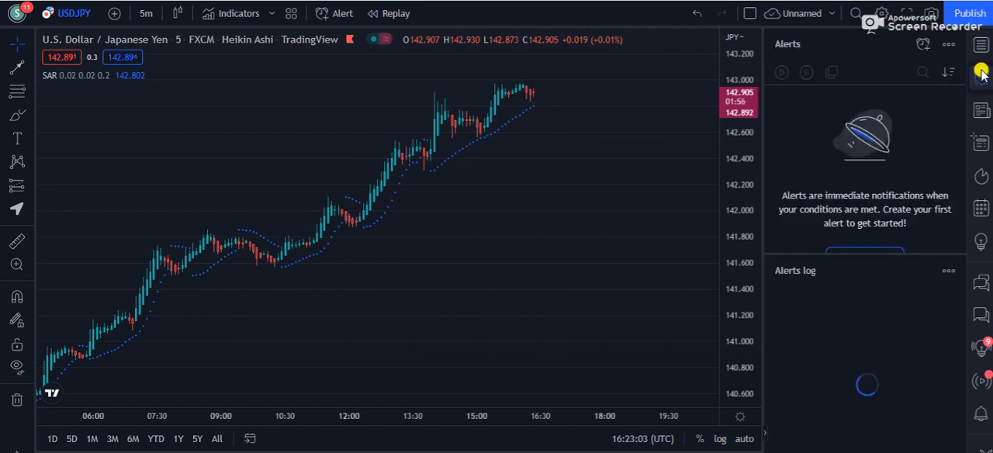
pyautogui.click(982, 43)
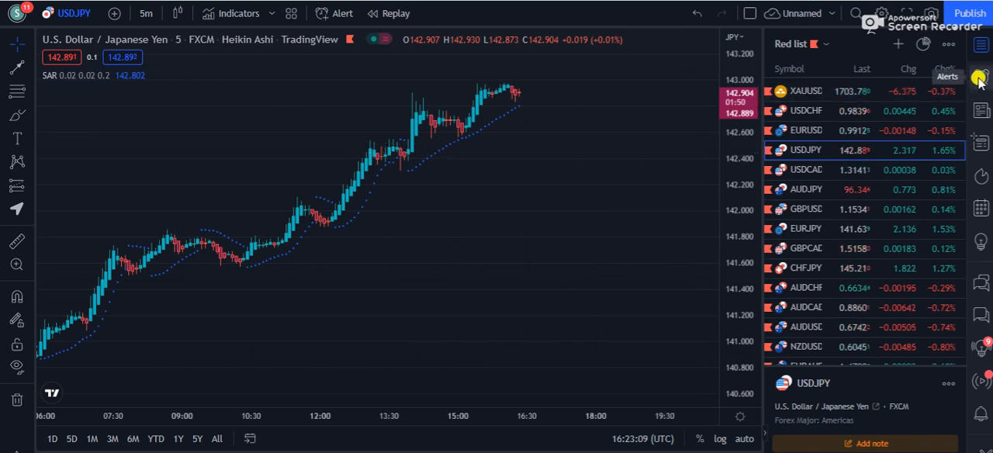
pyautogui.click(980, 74)
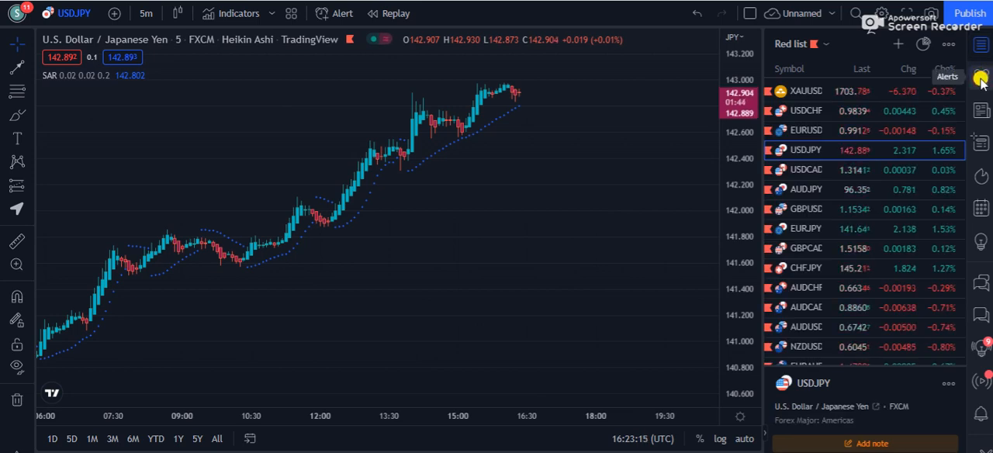
pyautogui.click(978, 77)
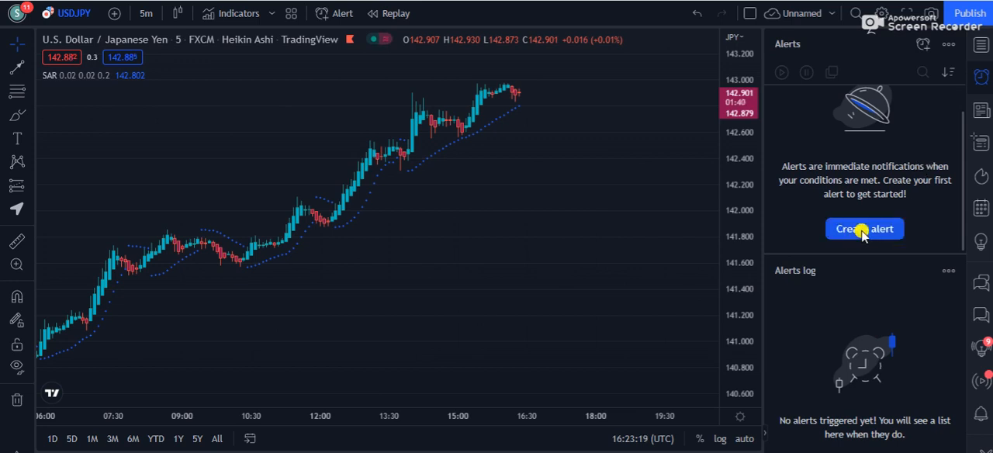
# Start a new USDJPY 5m alert and set its condition source to Parabolic SAR.
pyautogui.click(865, 229)
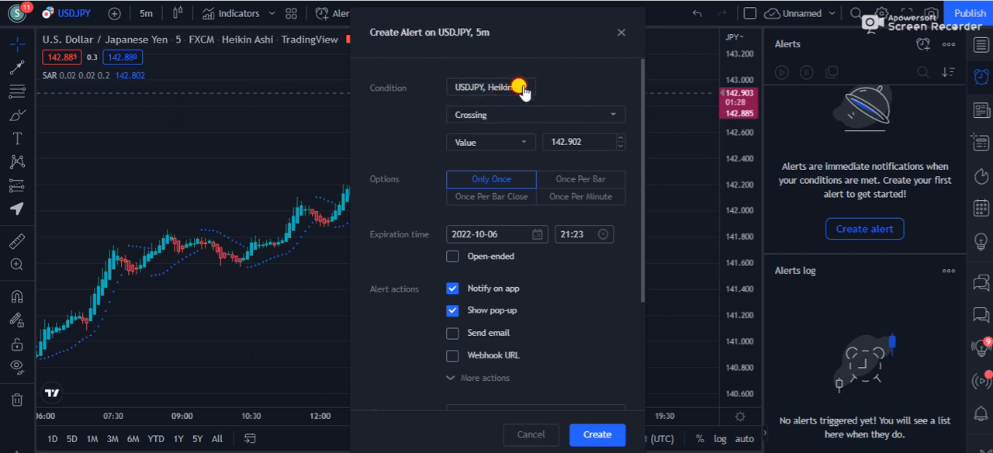
pyautogui.click(491, 87)
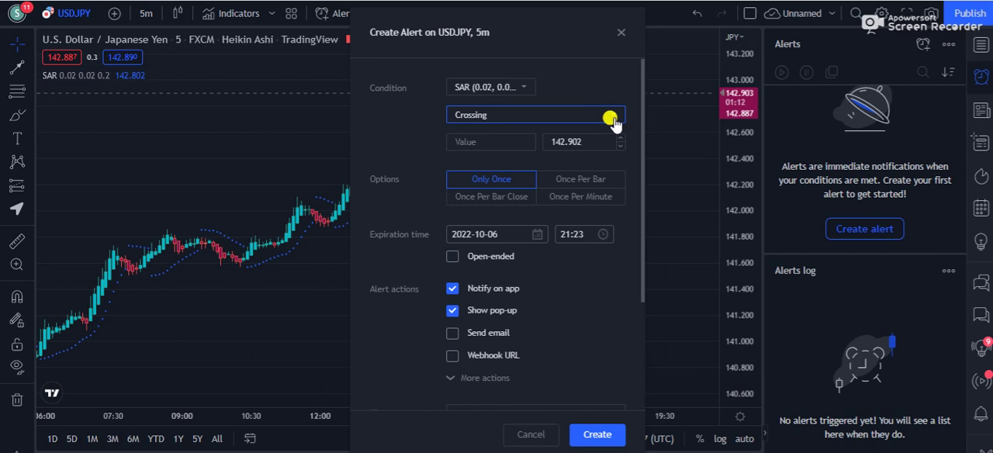
pyautogui.click(535, 115)
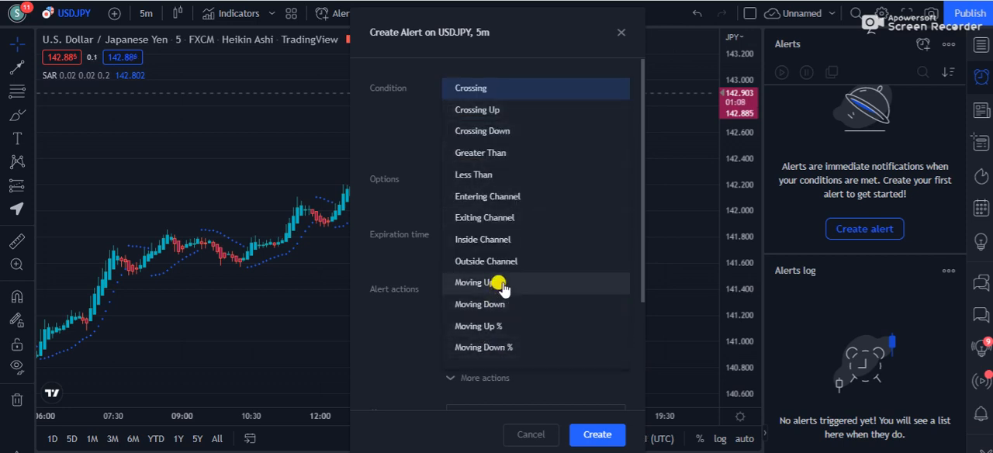
pyautogui.click(478, 283)
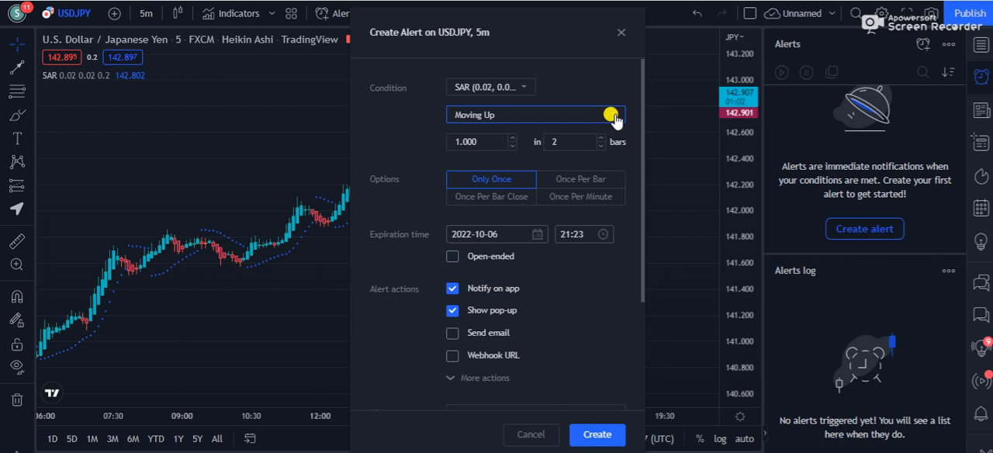
pyautogui.moveTo(612, 116)
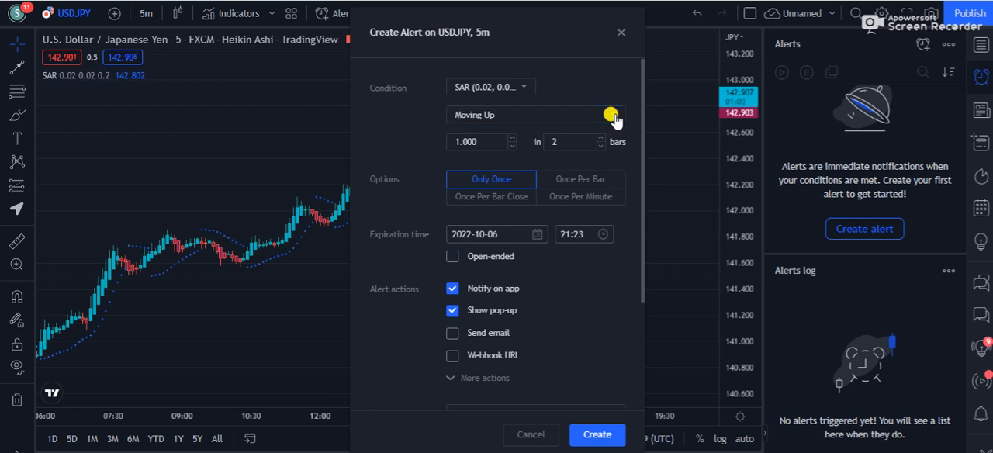
pyautogui.click(536, 114)
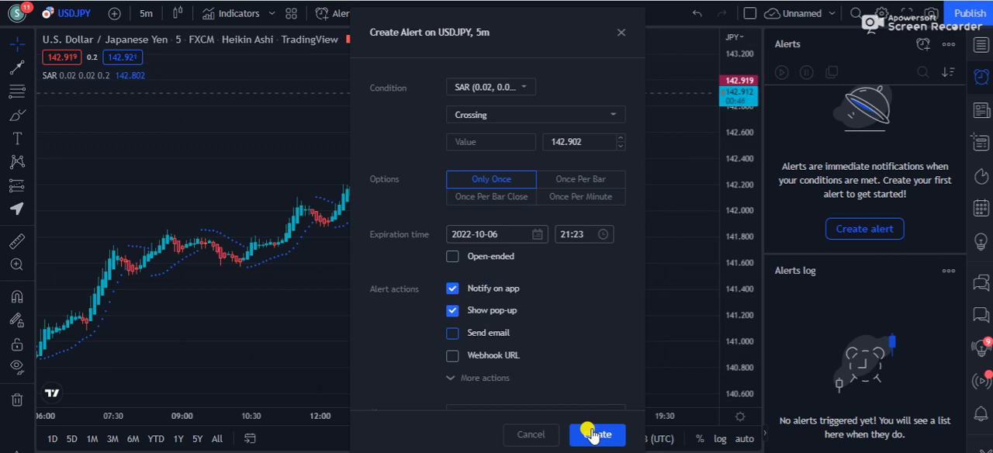
# Save the Parabolic SAR (0.02, 0.02, 0.2) crossing alert so it is listed as active.
pyautogui.click(596, 434)
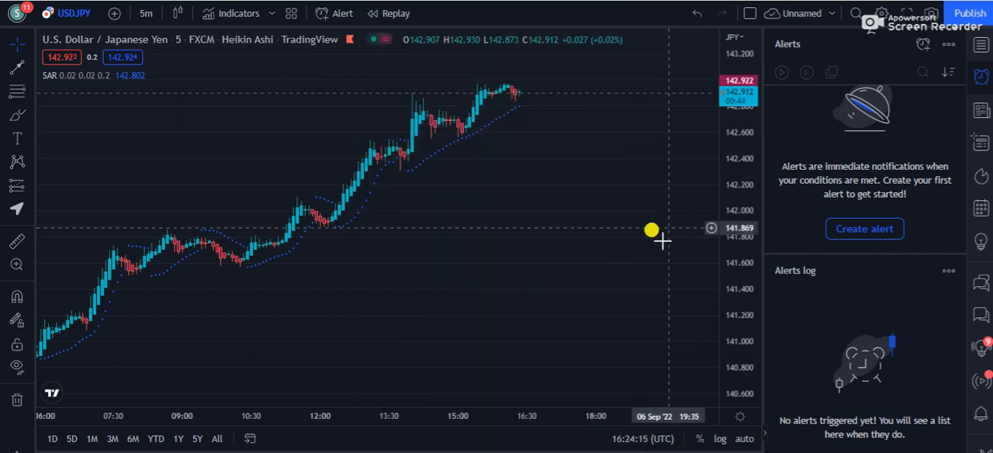
pyautogui.moveTo(892, 190)
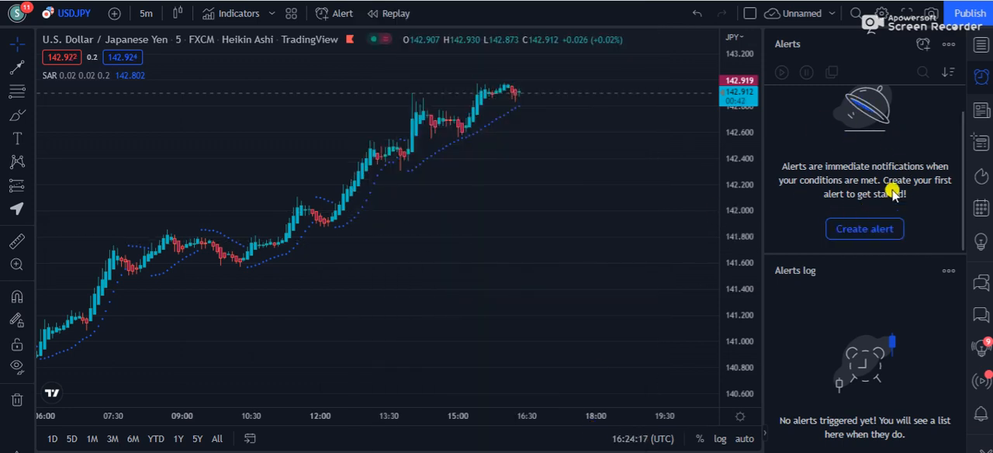
pyautogui.click(865, 228)
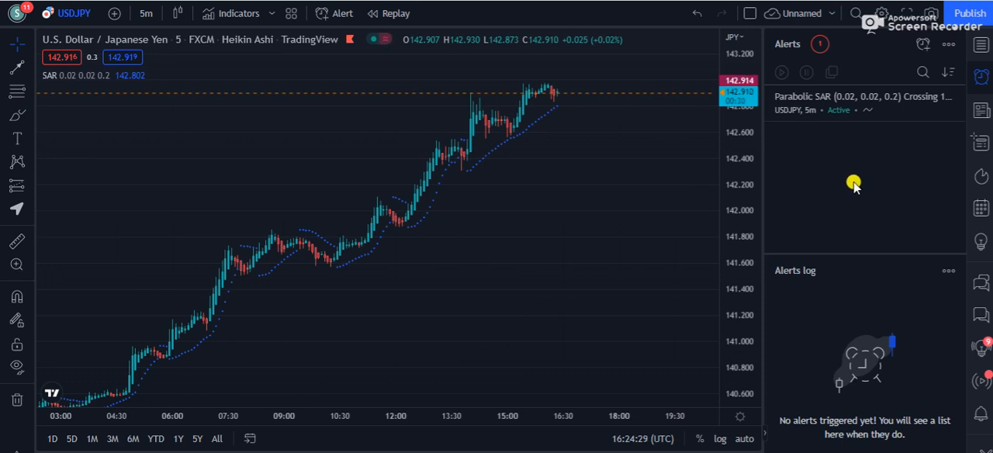
pyautogui.moveTo(842, 187)
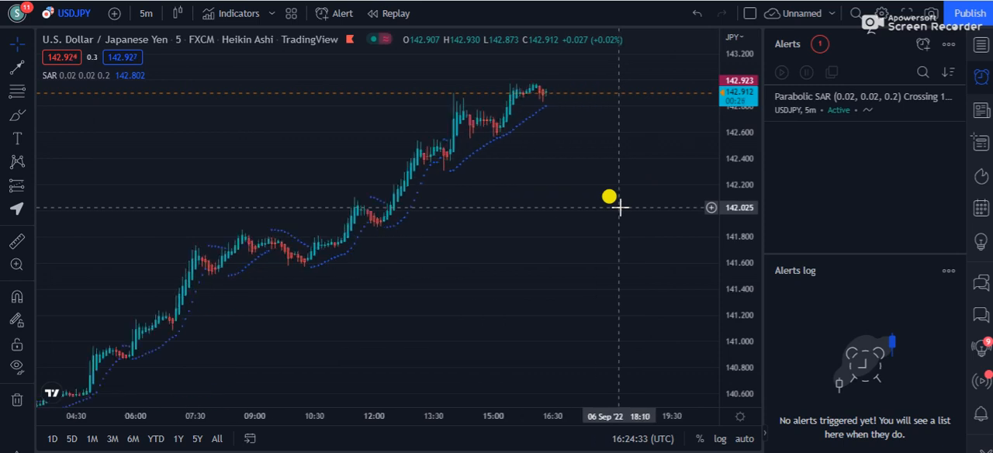
pyautogui.moveTo(942, 101)
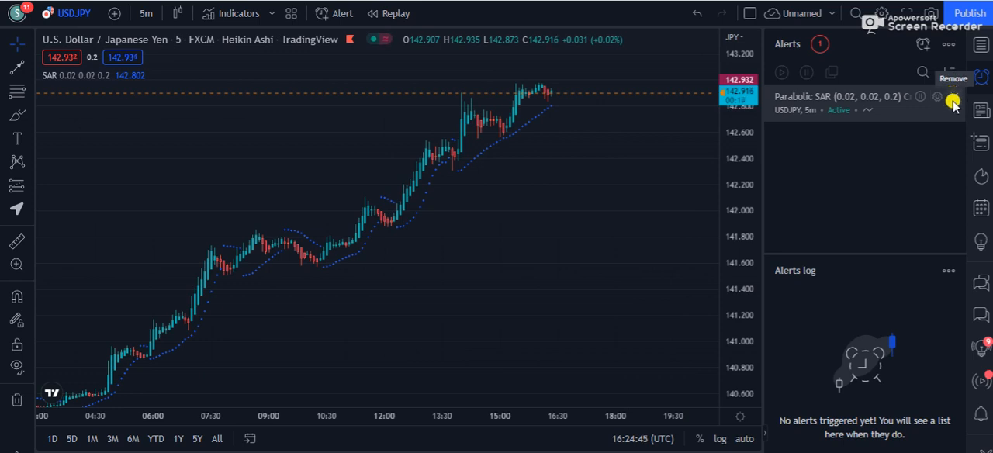
# Delete the Parabolic SAR alert and return to the Red list watchlist.
pyautogui.click(953, 101)
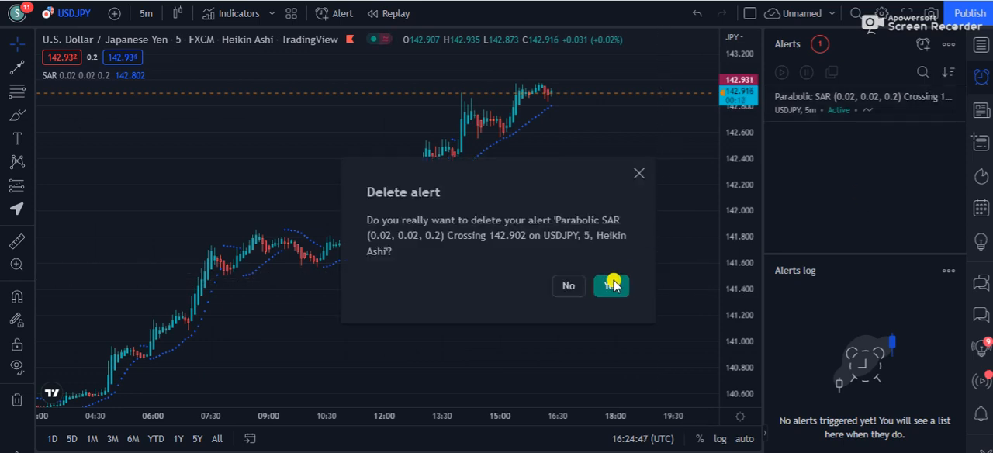
pyautogui.click(610, 285)
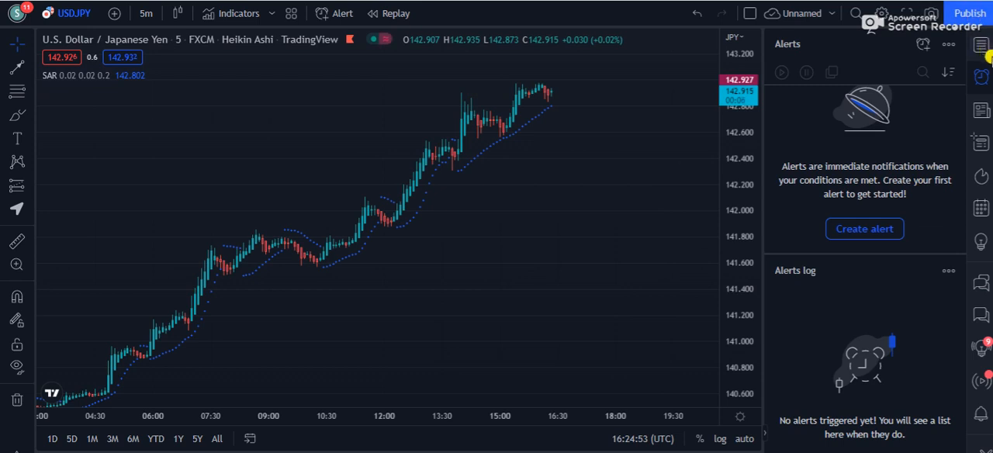
pyautogui.click(982, 51)
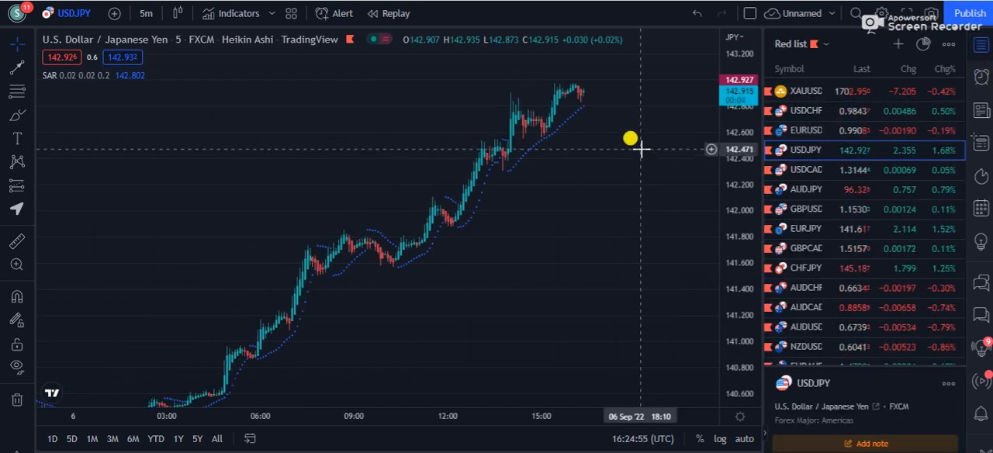